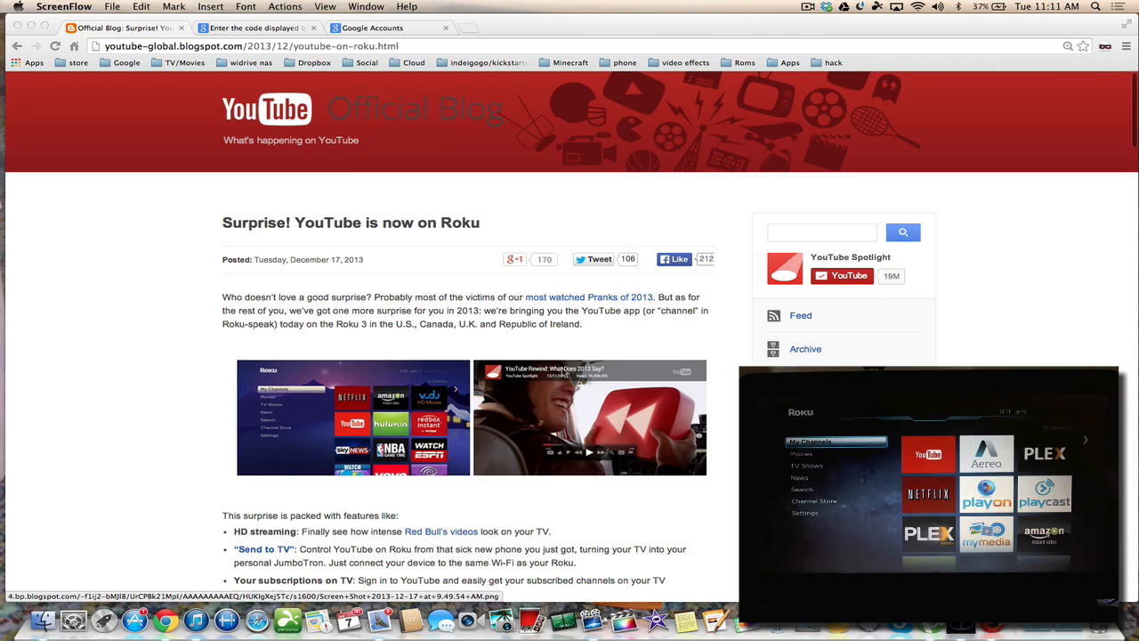
Step: Read down the Roku announcement post and follow its 'YouTube channel' link to the Channel Store
scroll("down", 3)
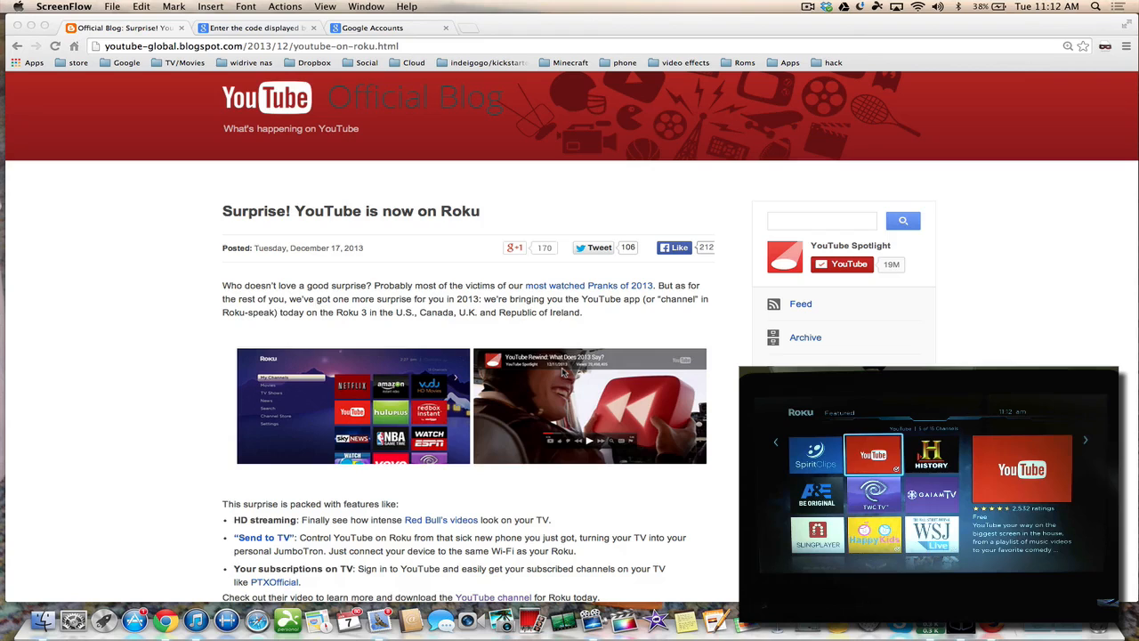
scroll("down", 3)
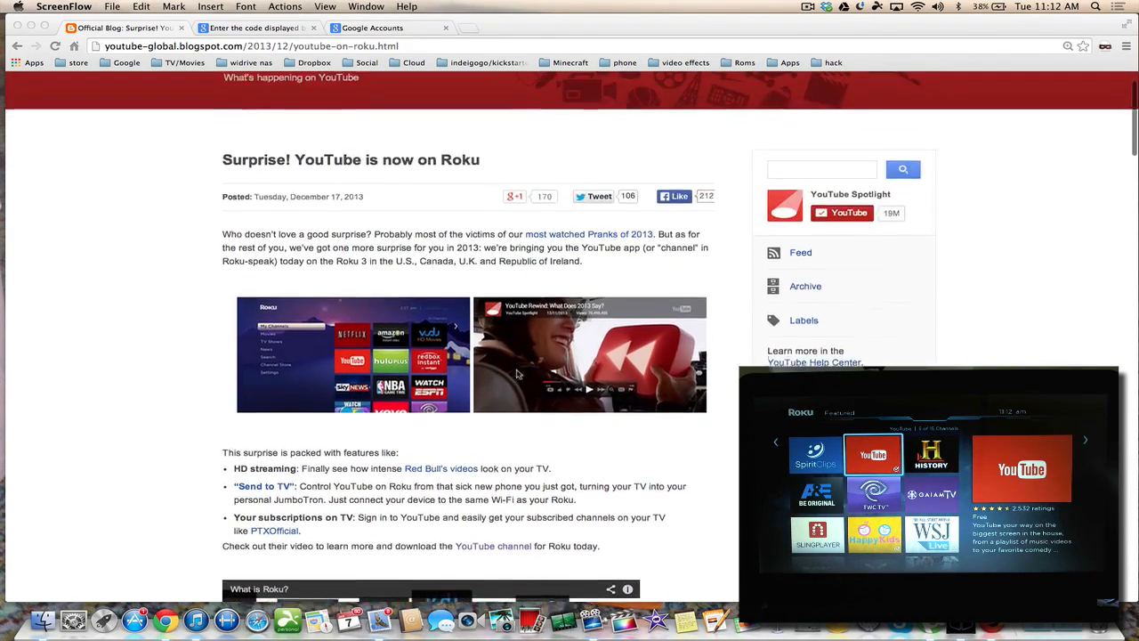
scroll("down", 3)
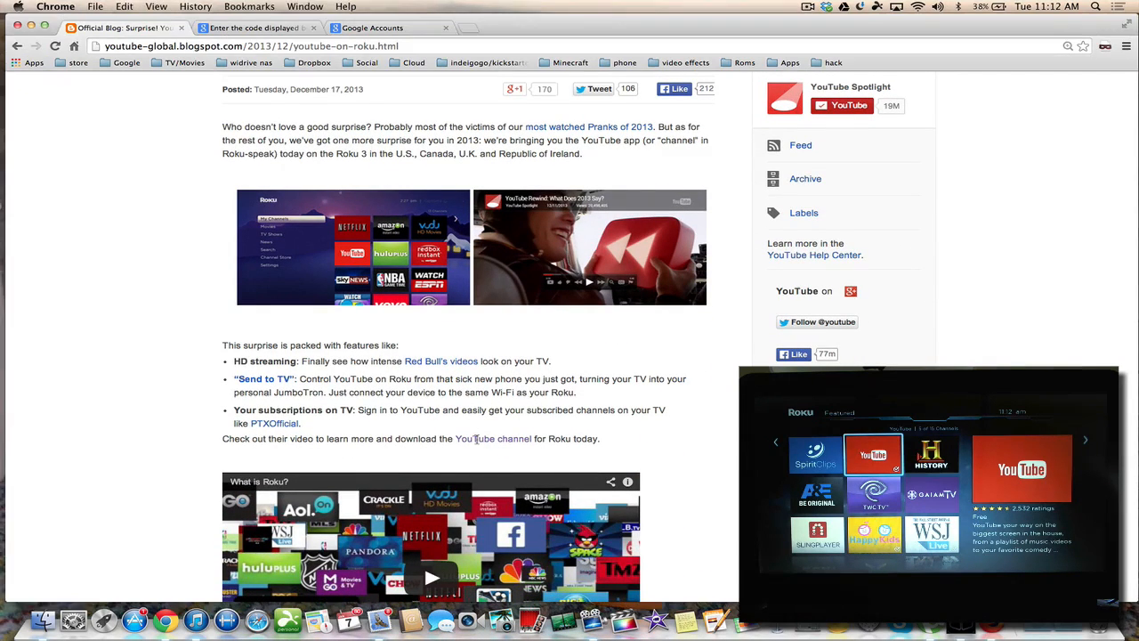
left_click(493, 438)
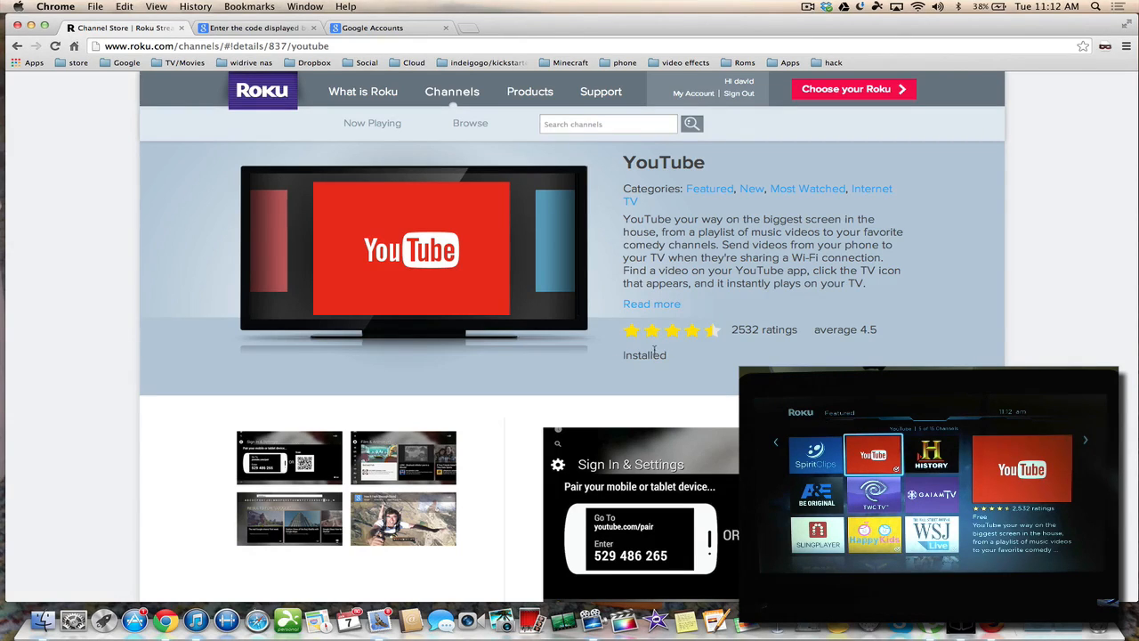
Step: Add the 'youtube' channel code on the Add Channel page and confirm 'Yes, Add Channel'
left_click(258, 29)
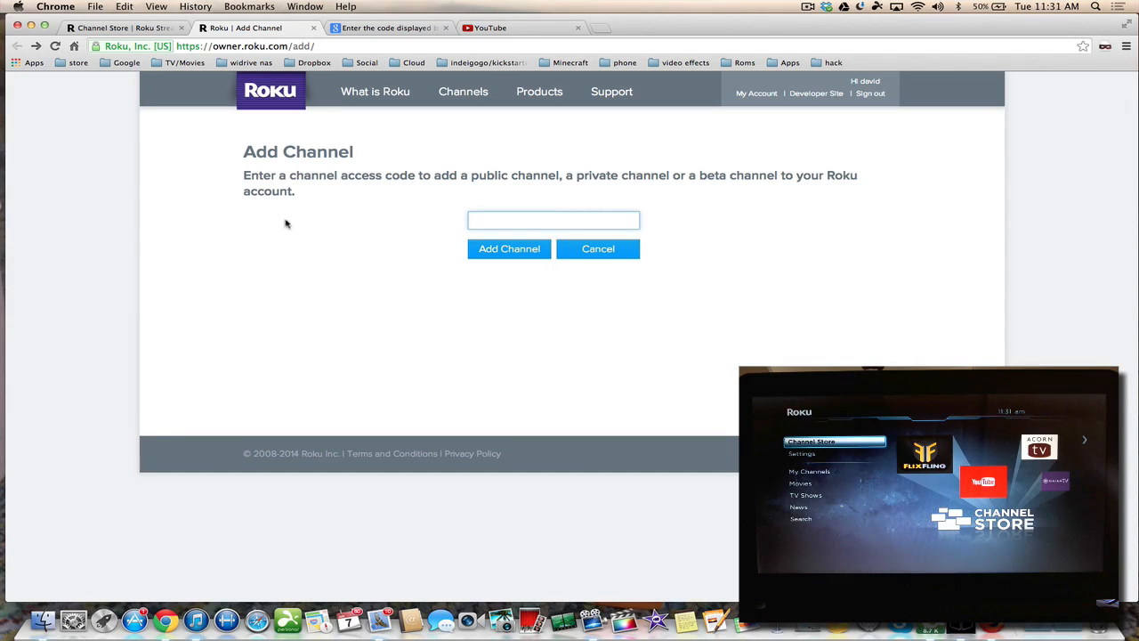
mouse_move(339, 250)
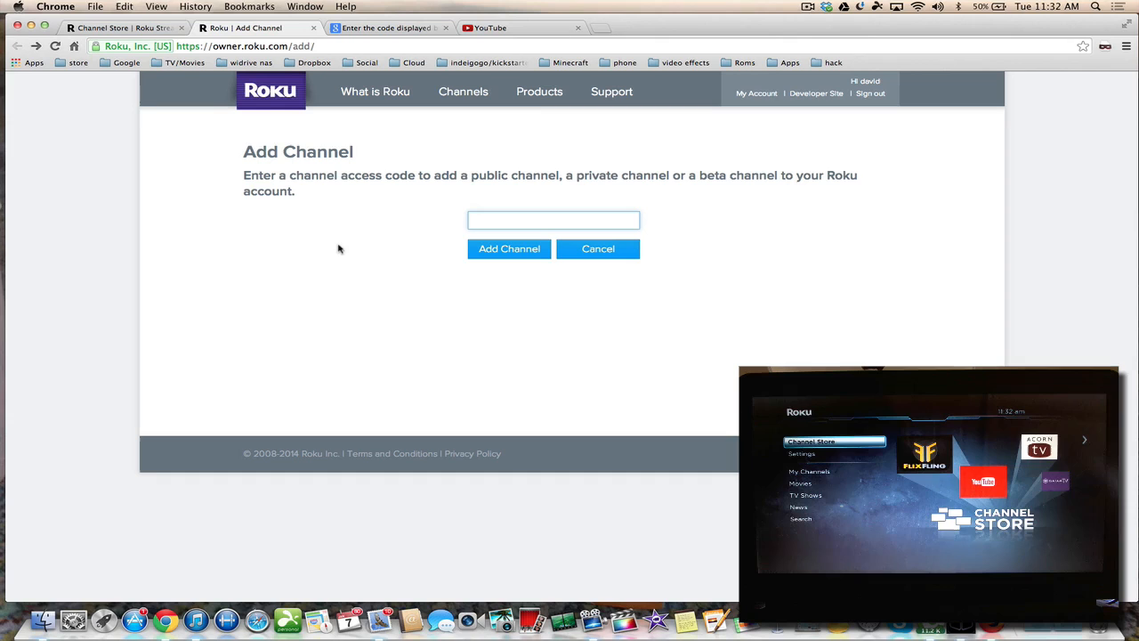
type("you")
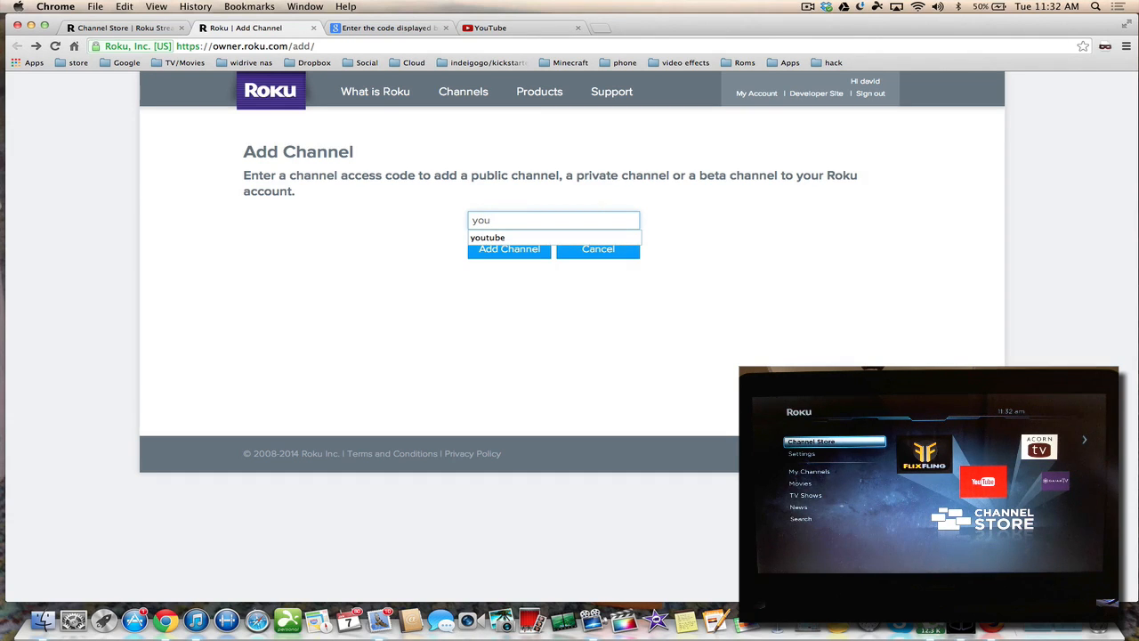
left_click(509, 249)
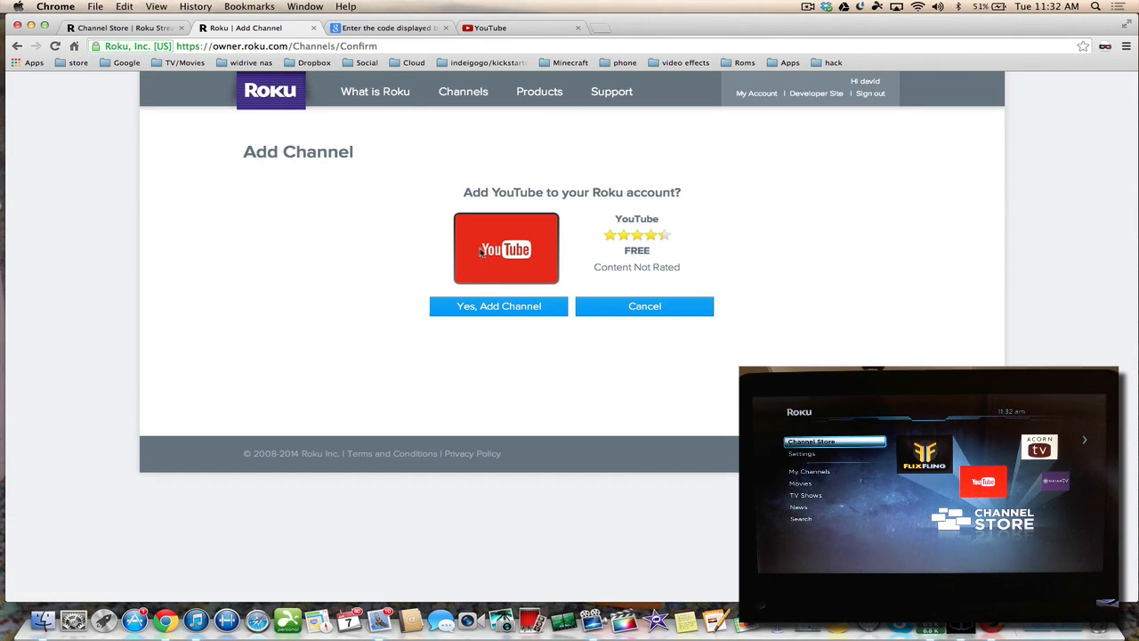
left_click(498, 307)
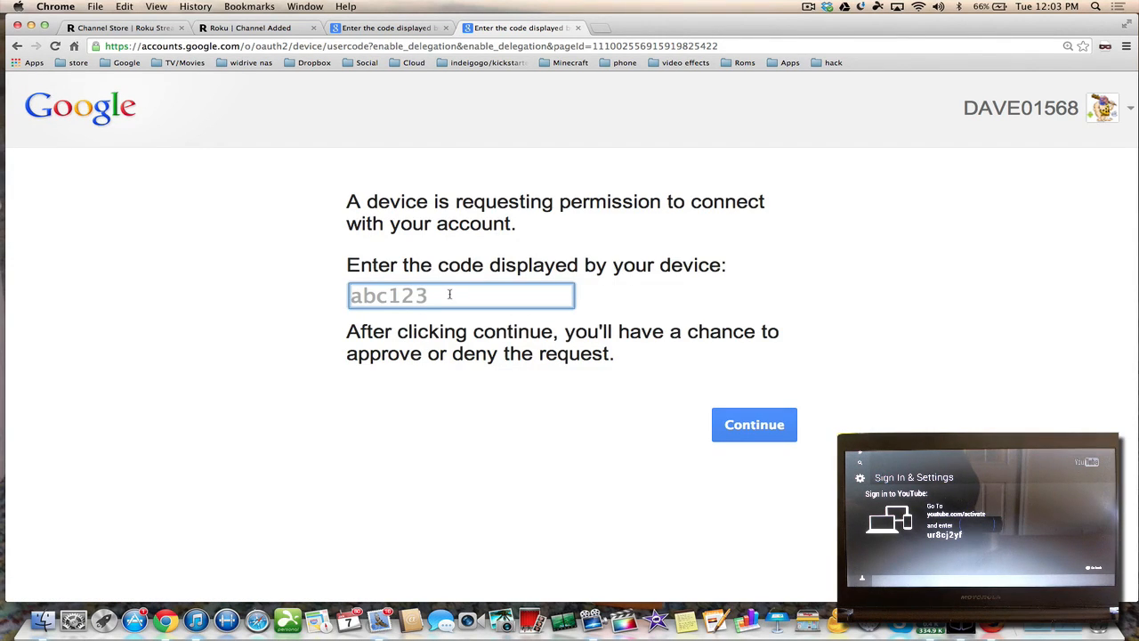
type("ur")
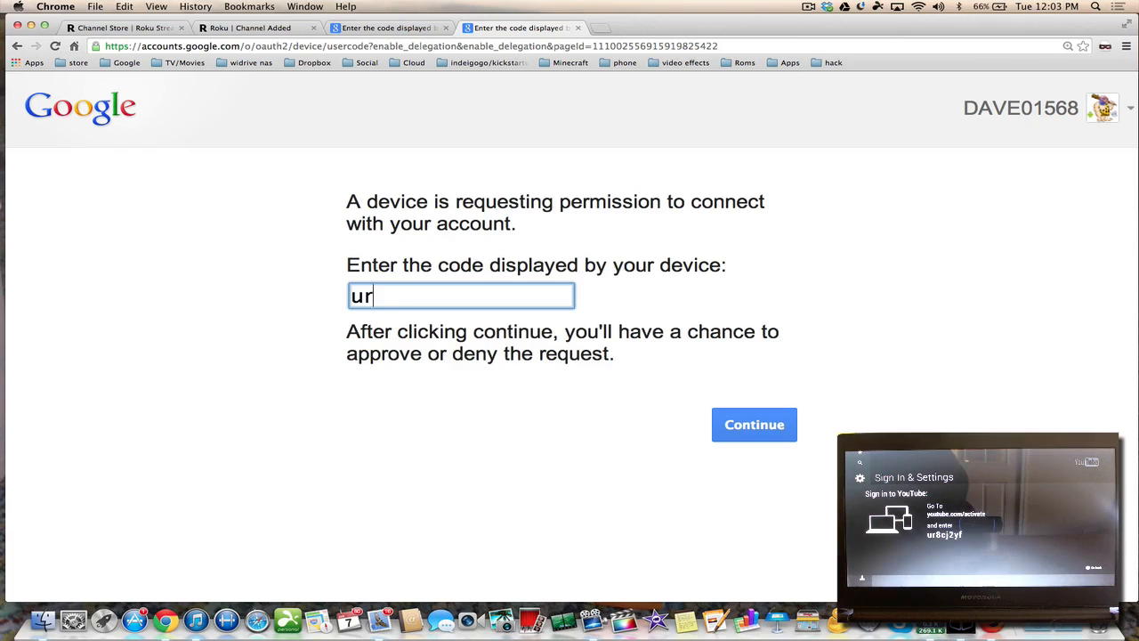
type("8cj2yf")
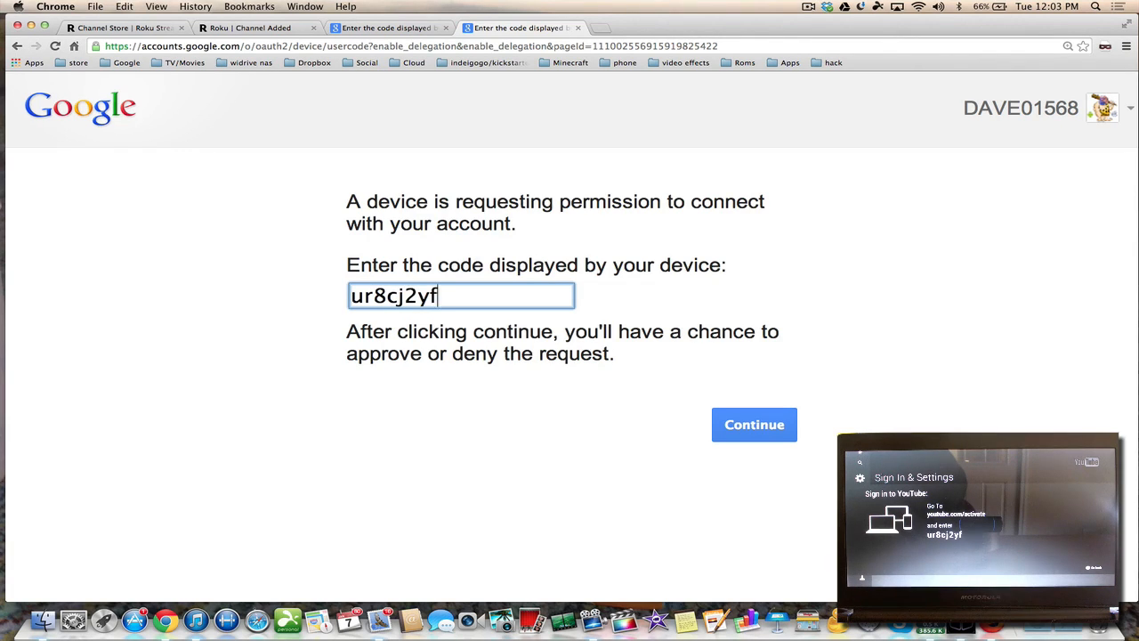
left_click(755, 423)
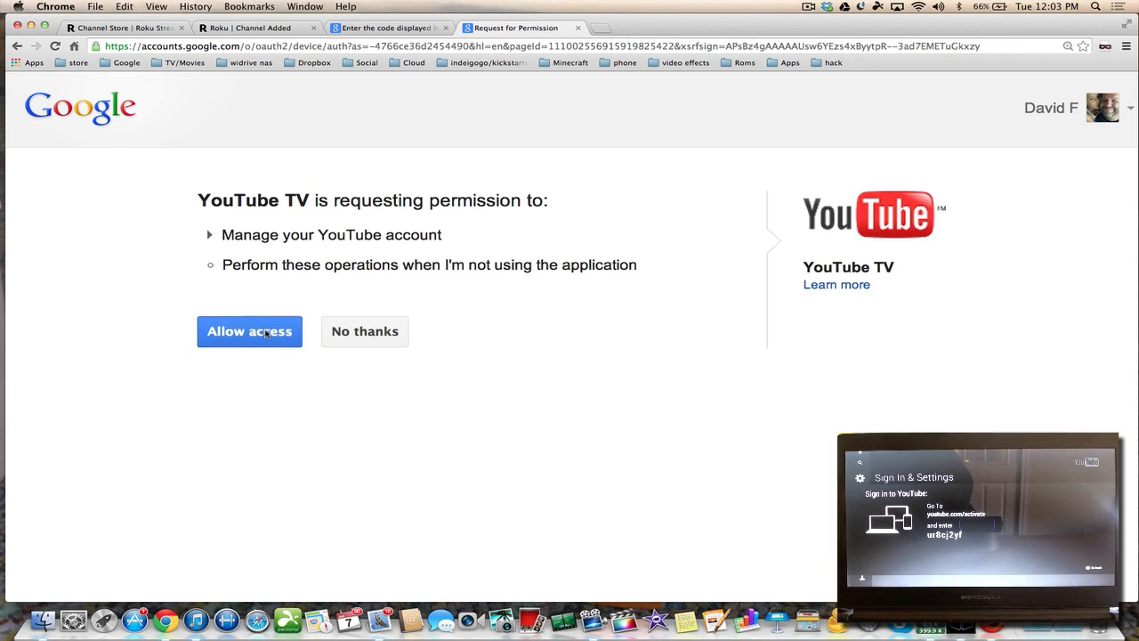
left_click(249, 331)
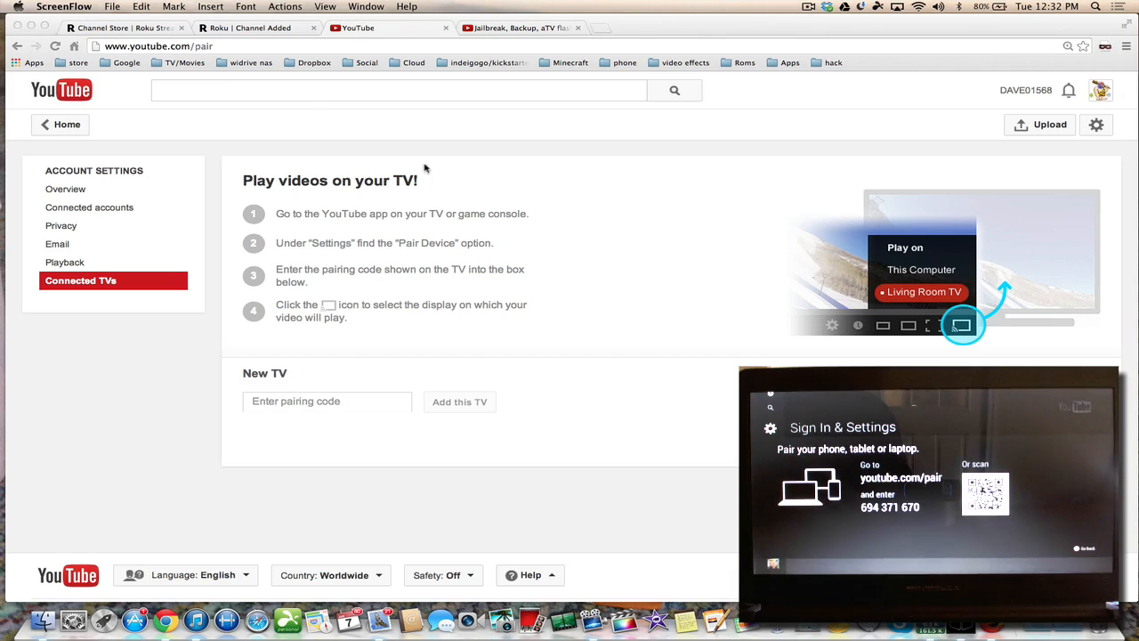
left_click(158, 46)
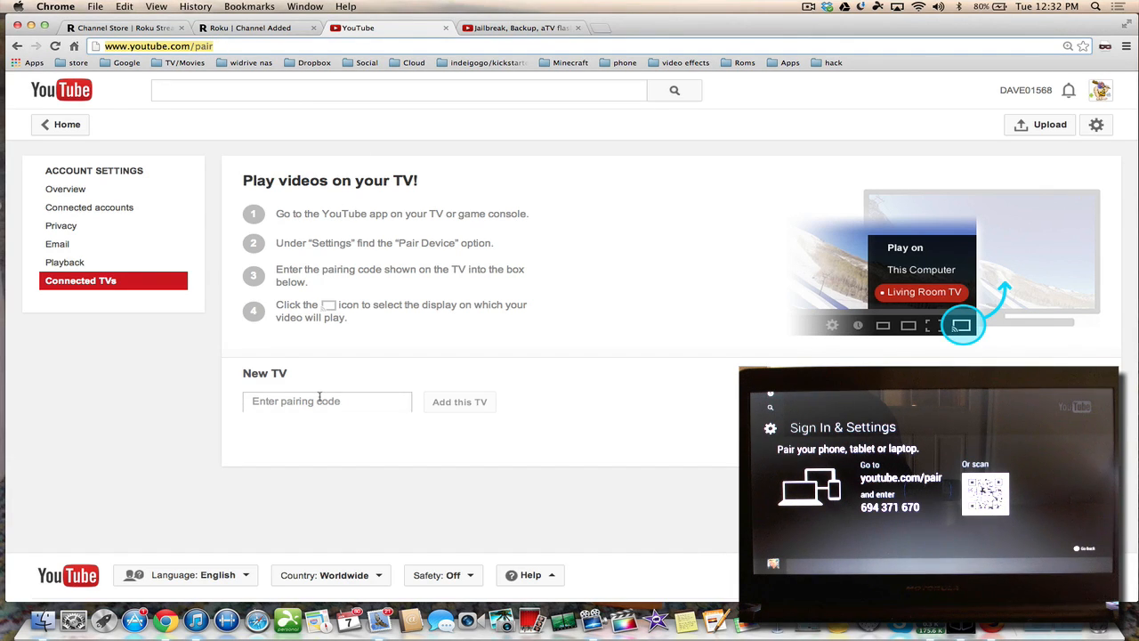
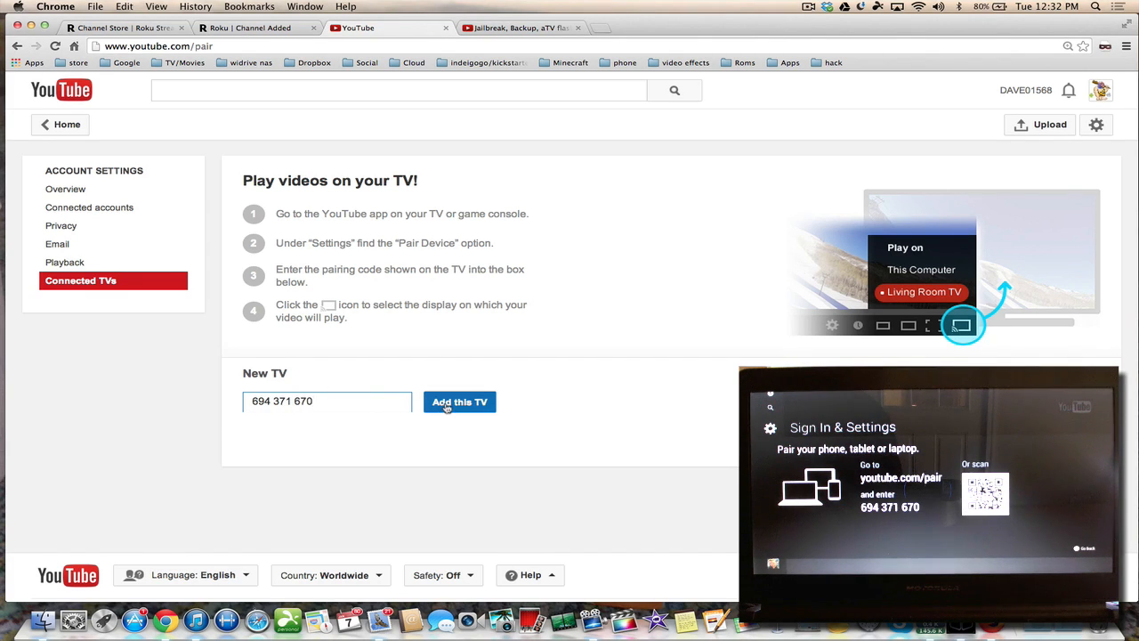
left_click(459, 402)
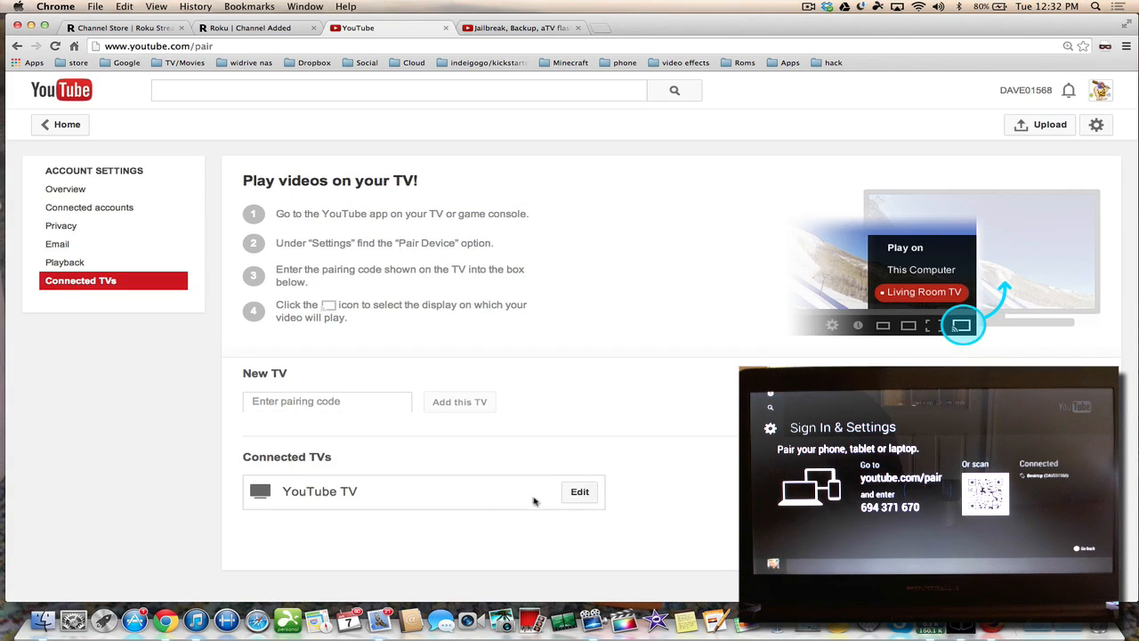
mouse_move(834, 354)
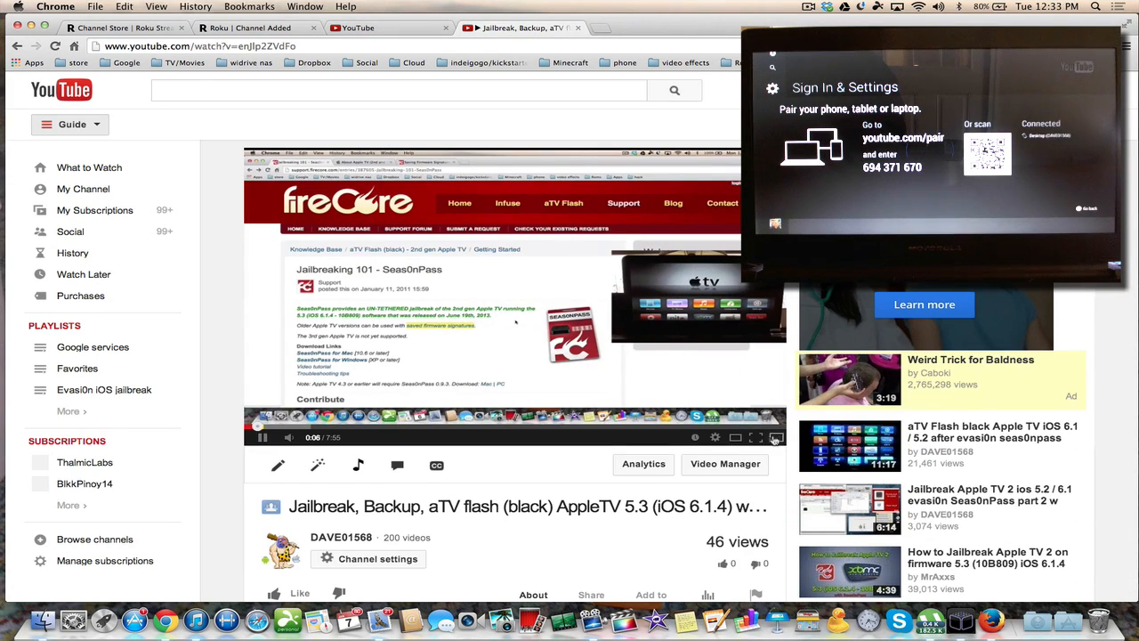
Step: Cast the video to YouTube TV from the player, then pause and resume it remotely
left_click(775, 438)
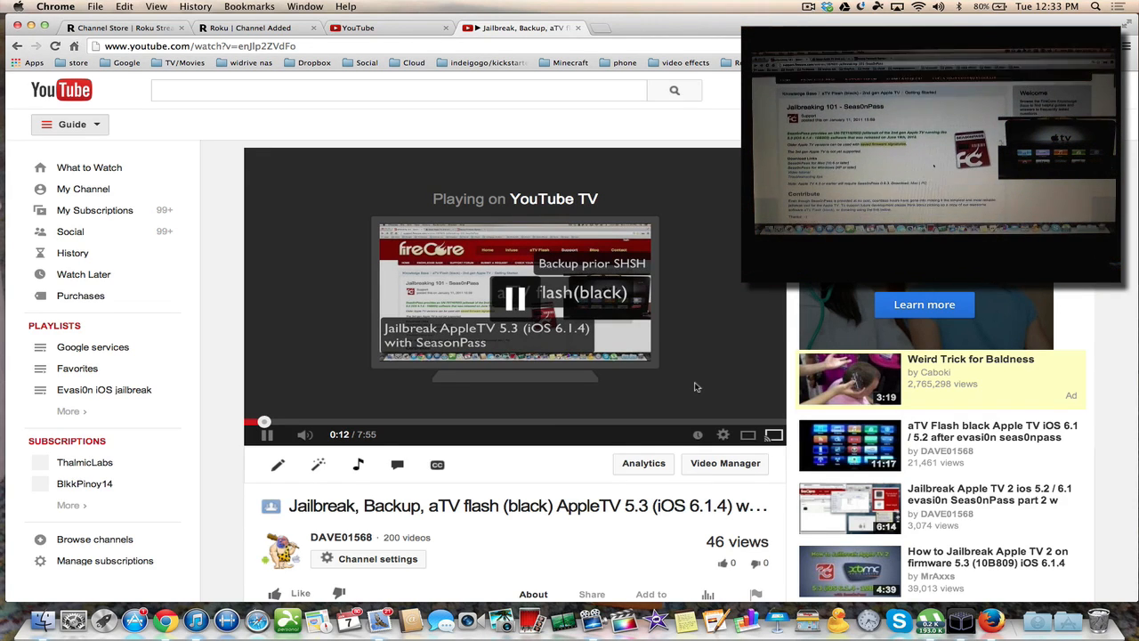
left_click(516, 299)
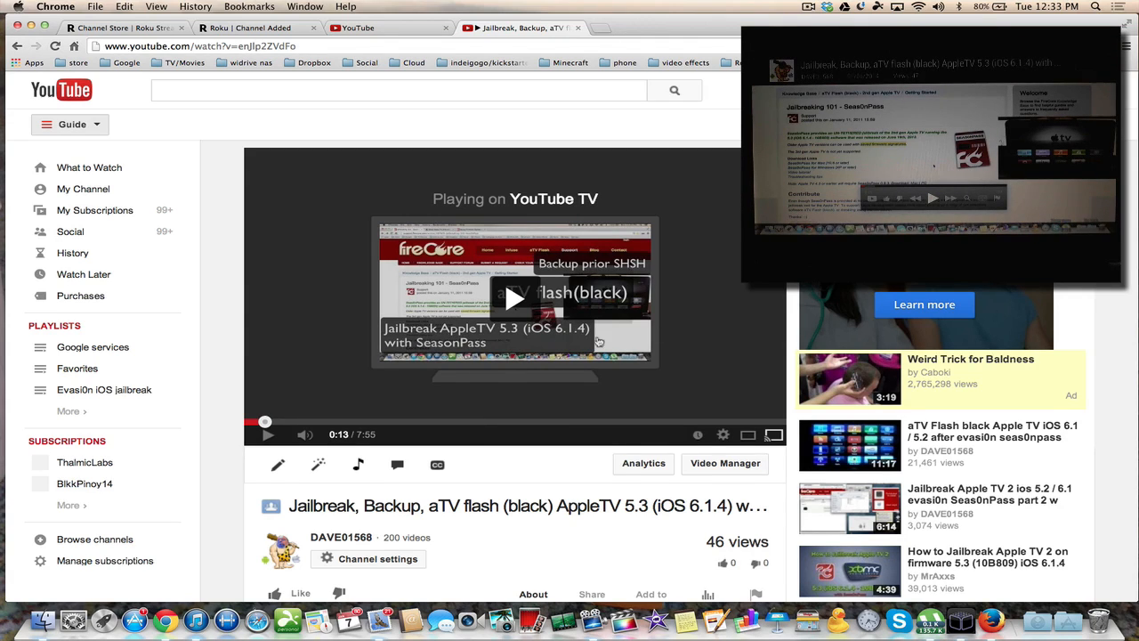
mouse_move(684, 335)
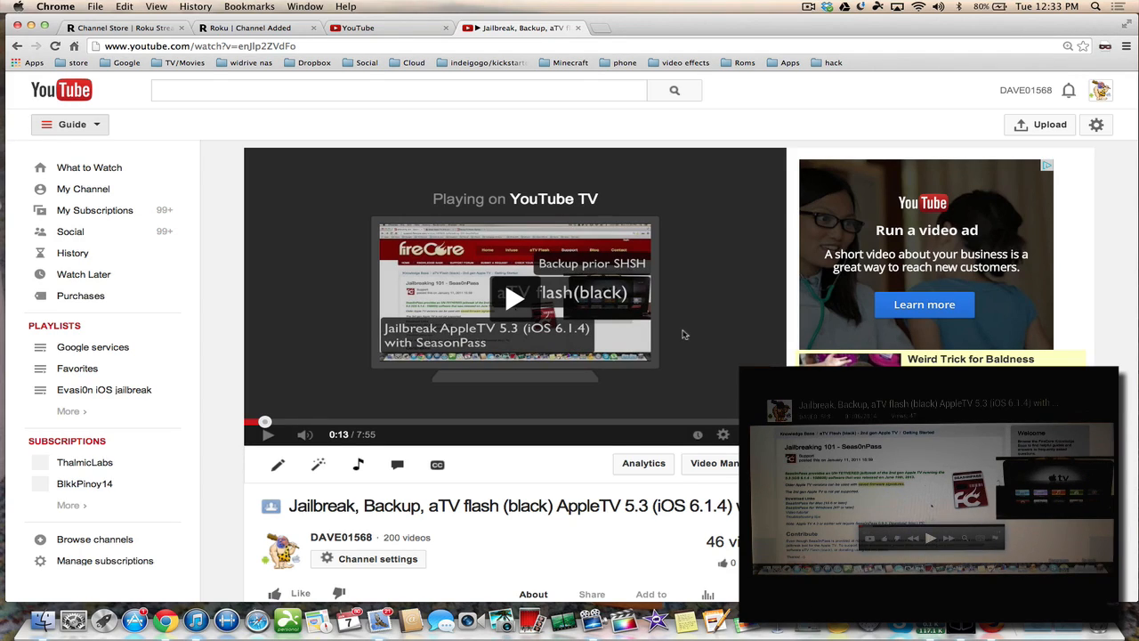
left_click(514, 299)
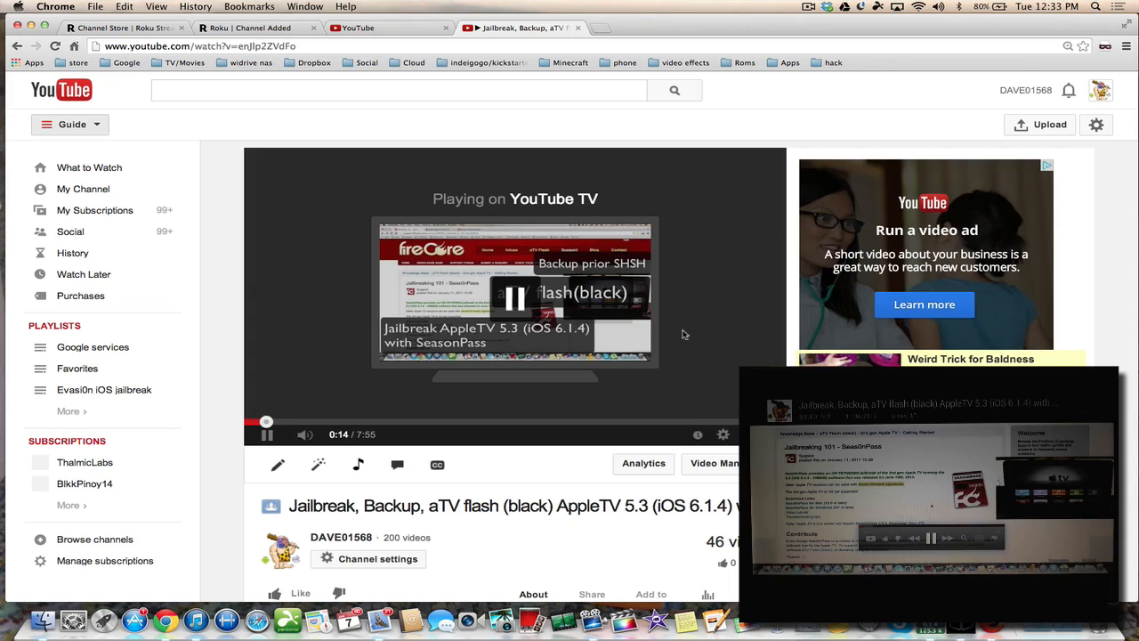
left_click(516, 299)
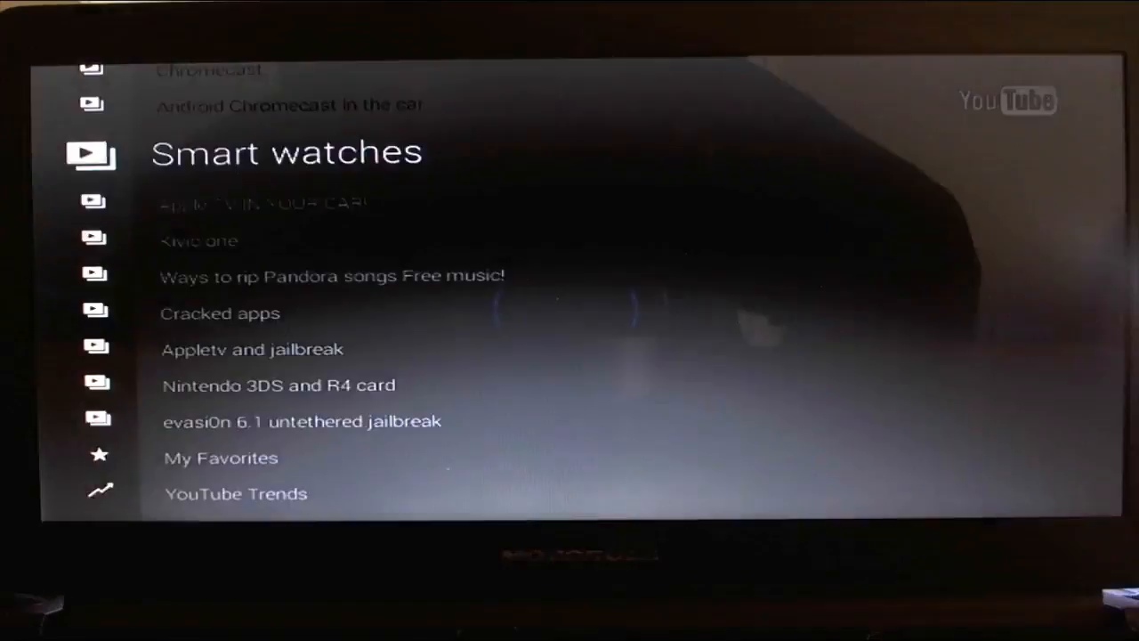
Step: Open the 'Appletv and jailbreak' playlist on the Roku, then move down to the Comedy category
scroll("down", 3)
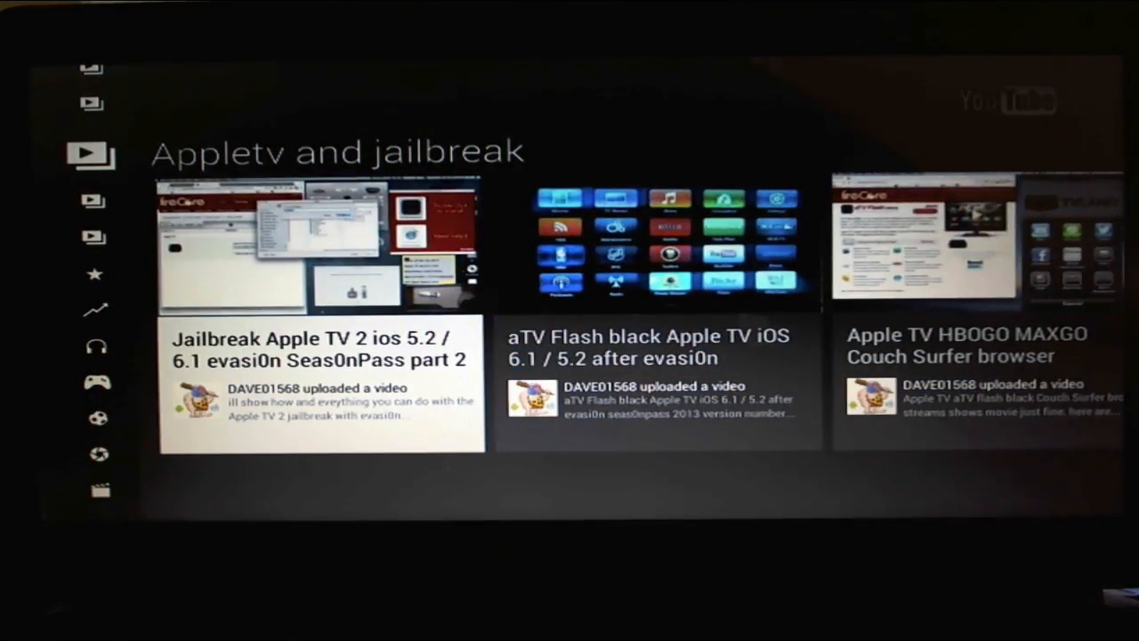
left_click(320, 249)
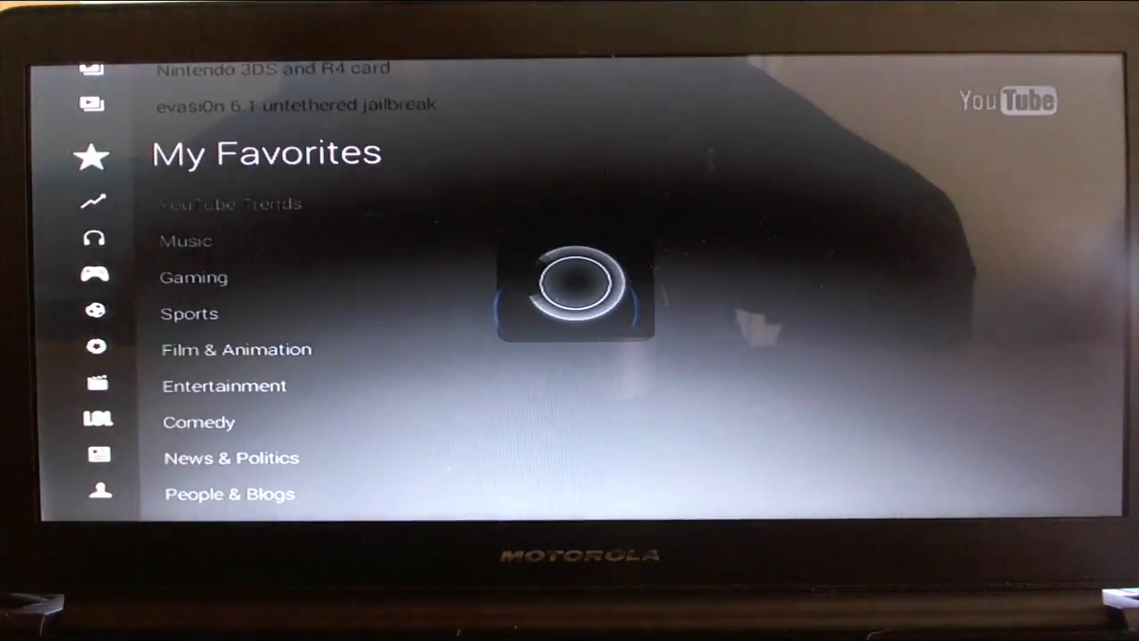
scroll("down", 3)
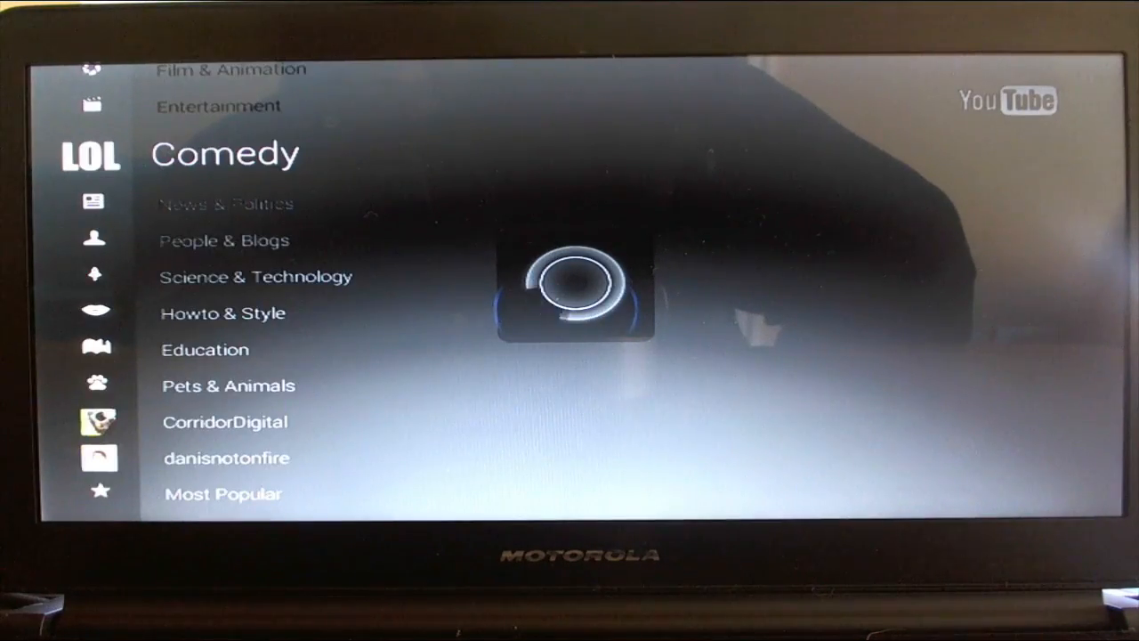